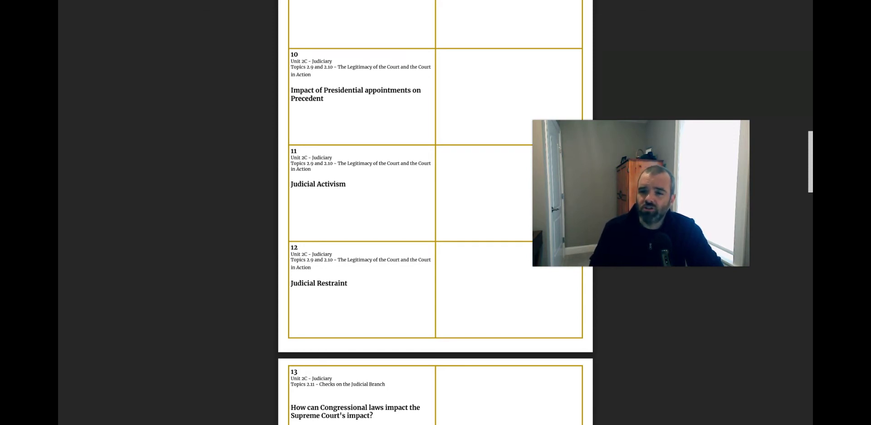
{"action": "scroll", "scroll_direction": "down", "scroll_amount": 3}
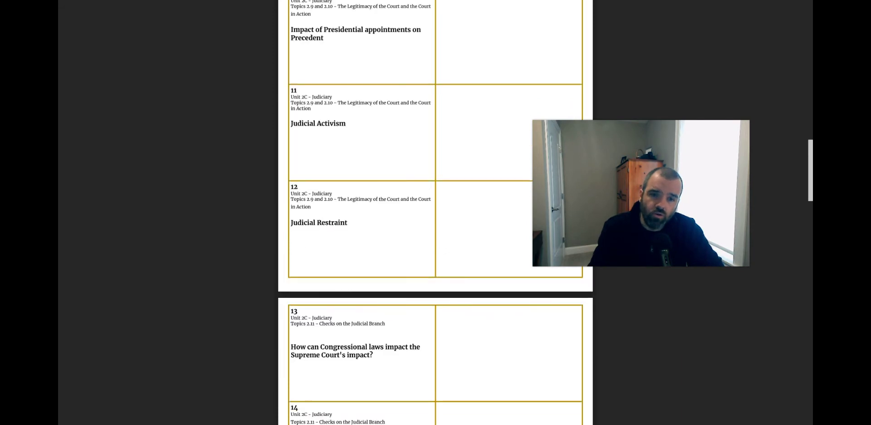
{"action": "scroll", "scroll_direction": "down", "scroll_amount": 3}
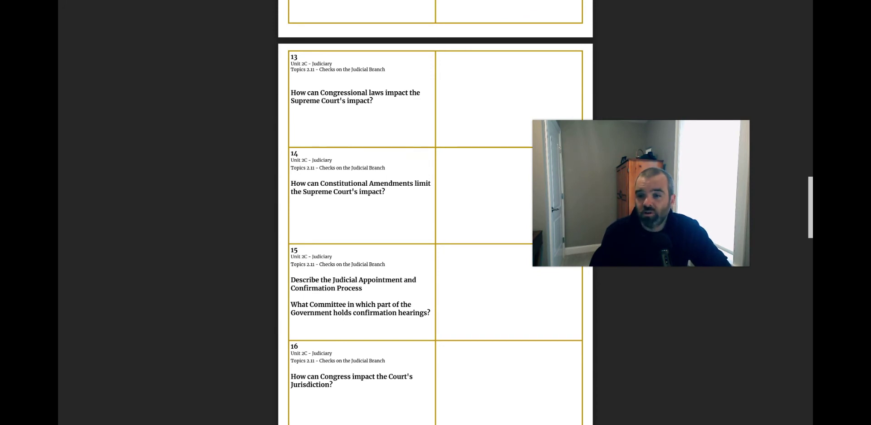
{"action": "scroll", "scroll_direction": "down", "scroll_amount": 3}
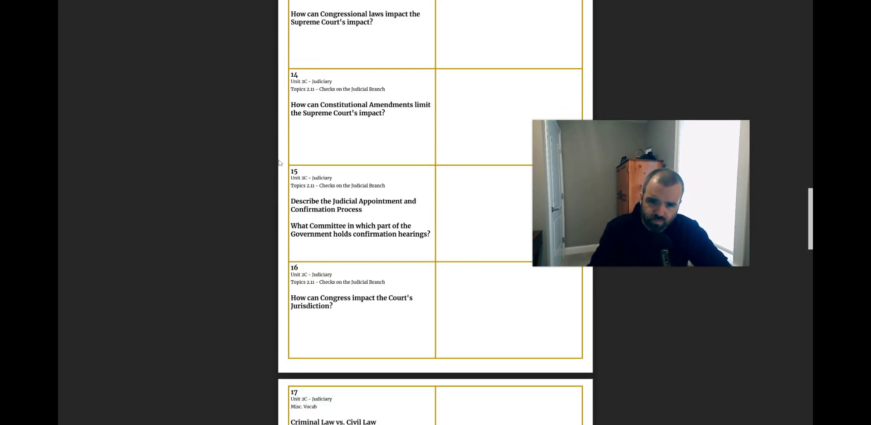
{"action": "scroll", "scroll_direction": "down", "scroll_amount": 3}
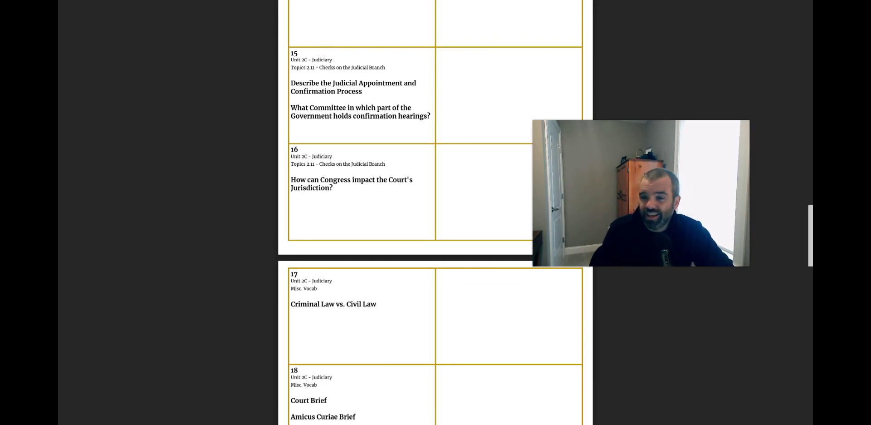
{"action": "mouse_move", "coordinate": [244, 166]}
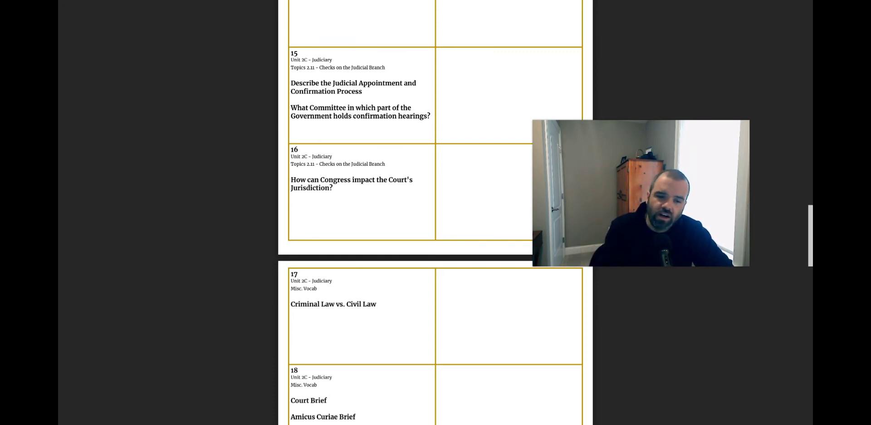
{"action": "scroll", "scroll_direction": "down", "scroll_amount": 3}
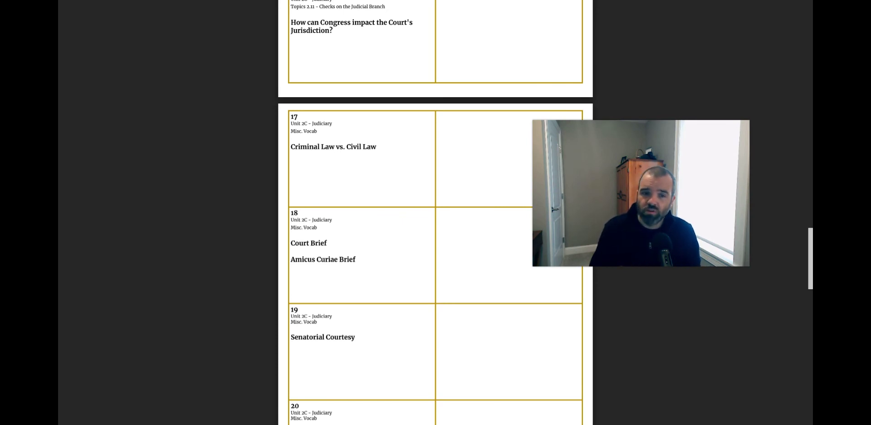
{"action": "scroll", "scroll_direction": "down", "scroll_amount": 3}
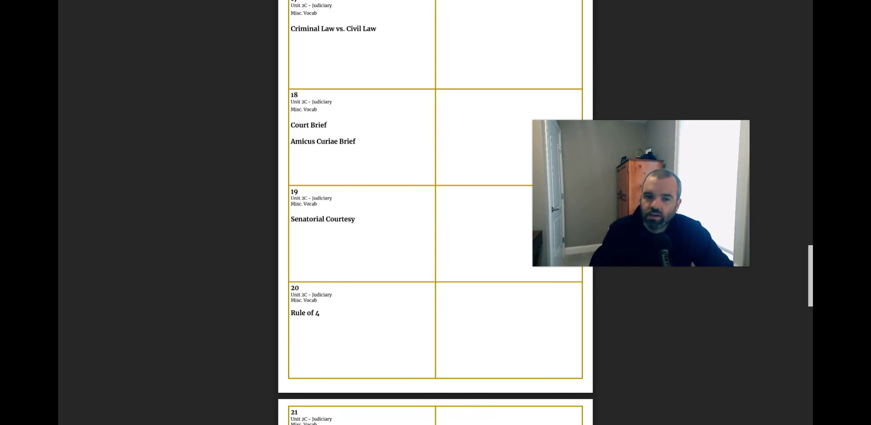
{"action": "scroll", "scroll_direction": "down", "scroll_amount": 3}
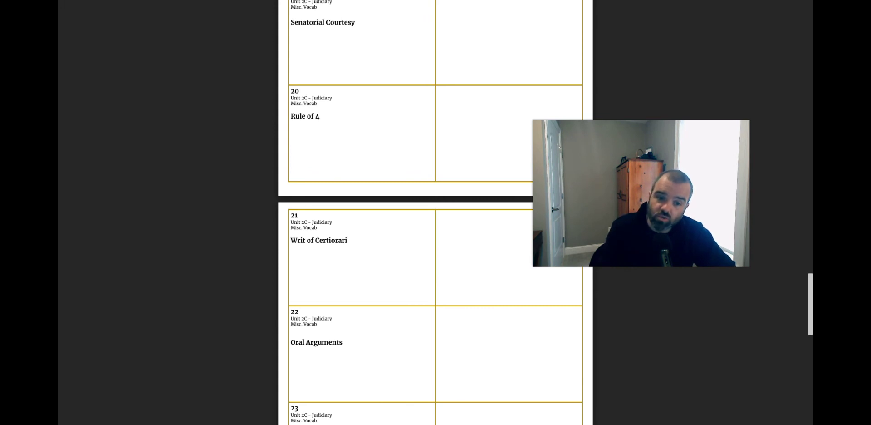
{"action": "scroll", "scroll_direction": "down", "scroll_amount": 3}
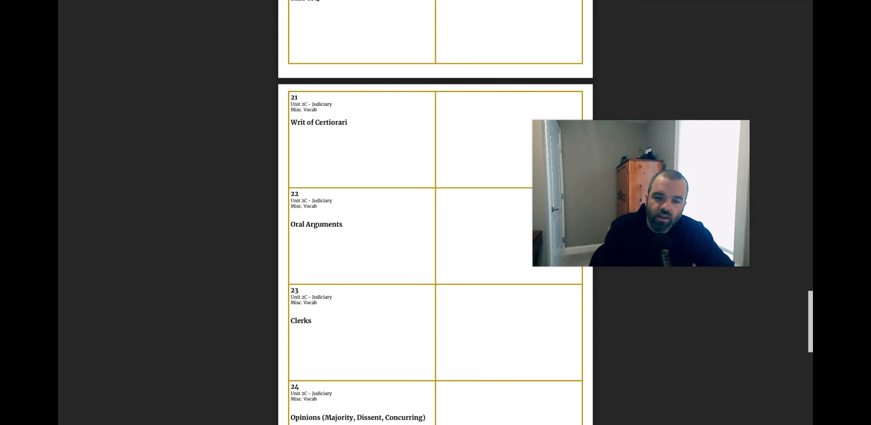
{"action": "scroll", "scroll_direction": "down", "scroll_amount": 3}
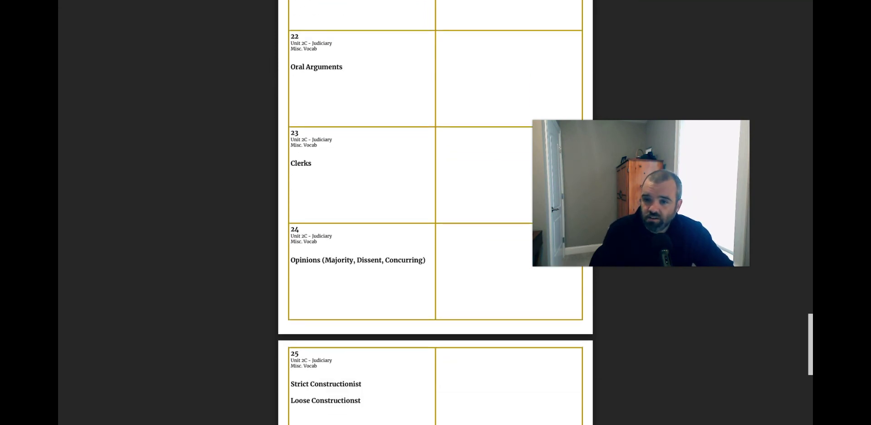